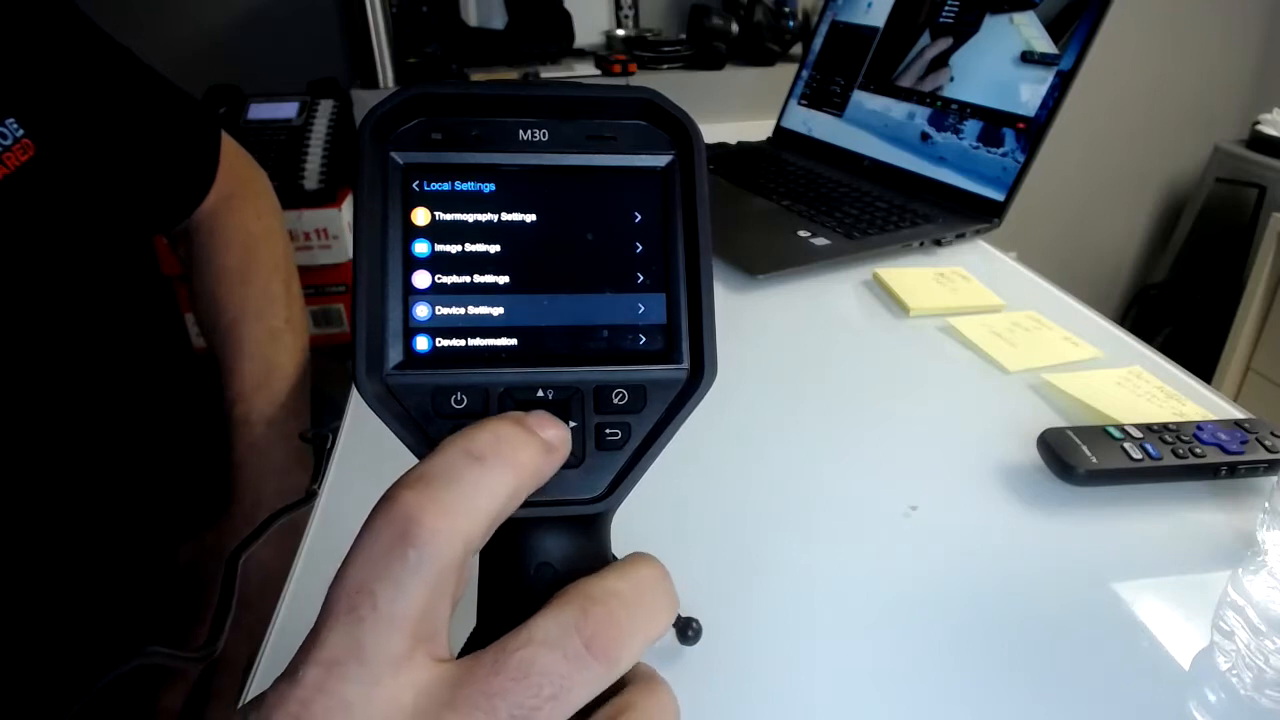
Step: Confirm Degrees Fahrenheit under Device Settings > Unit > Temperature, then return to the live image
{"action": "left_click", "coordinate": [538, 424]}
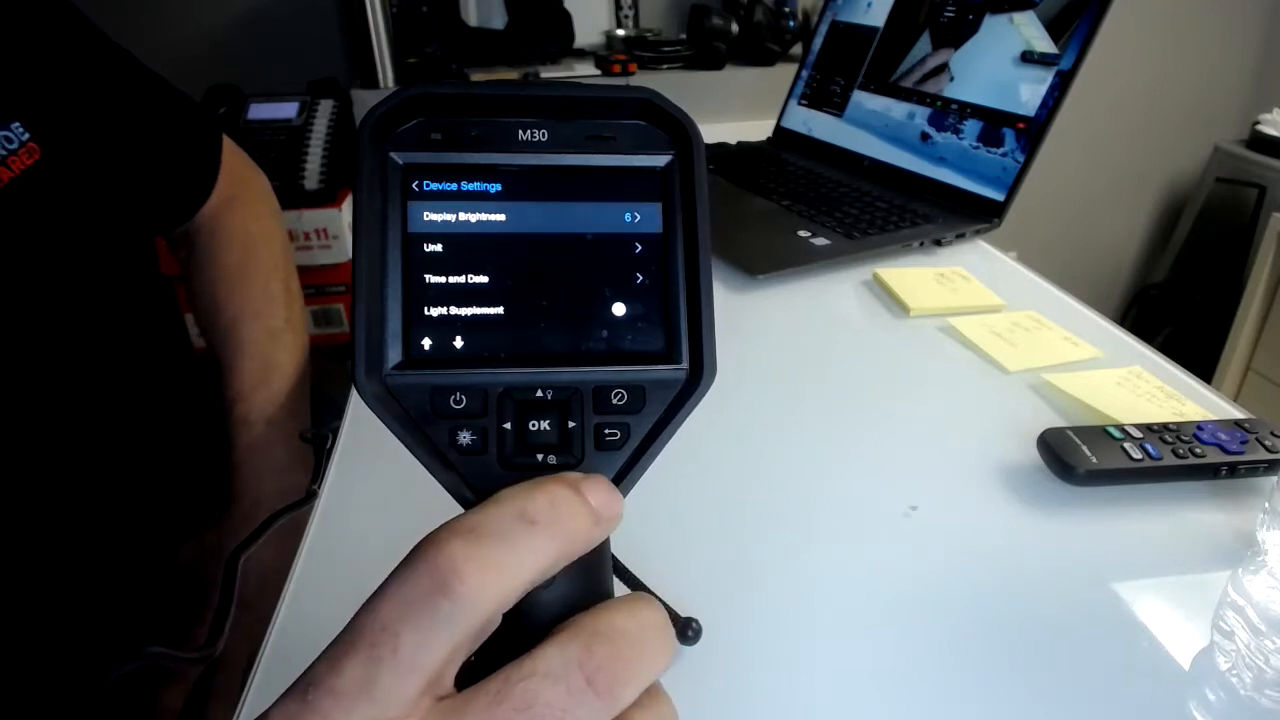
{"action": "left_click", "coordinate": [540, 456]}
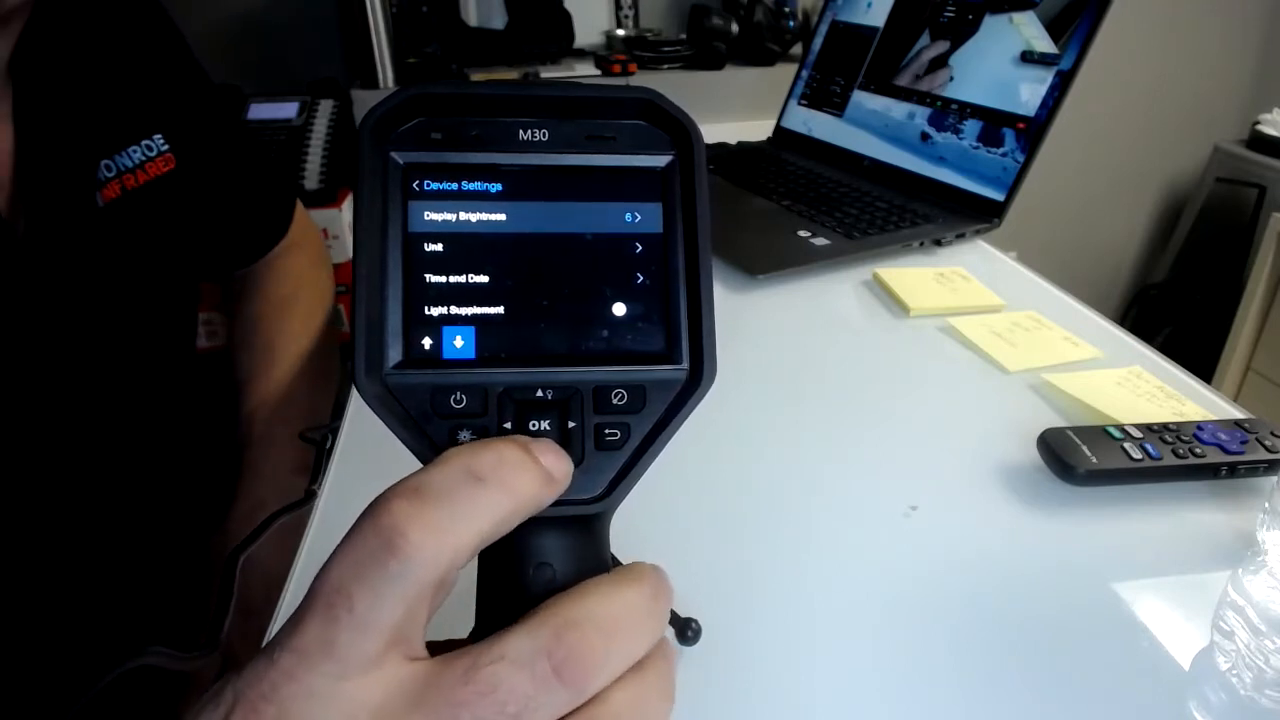
{"action": "left_click", "coordinate": [540, 424]}
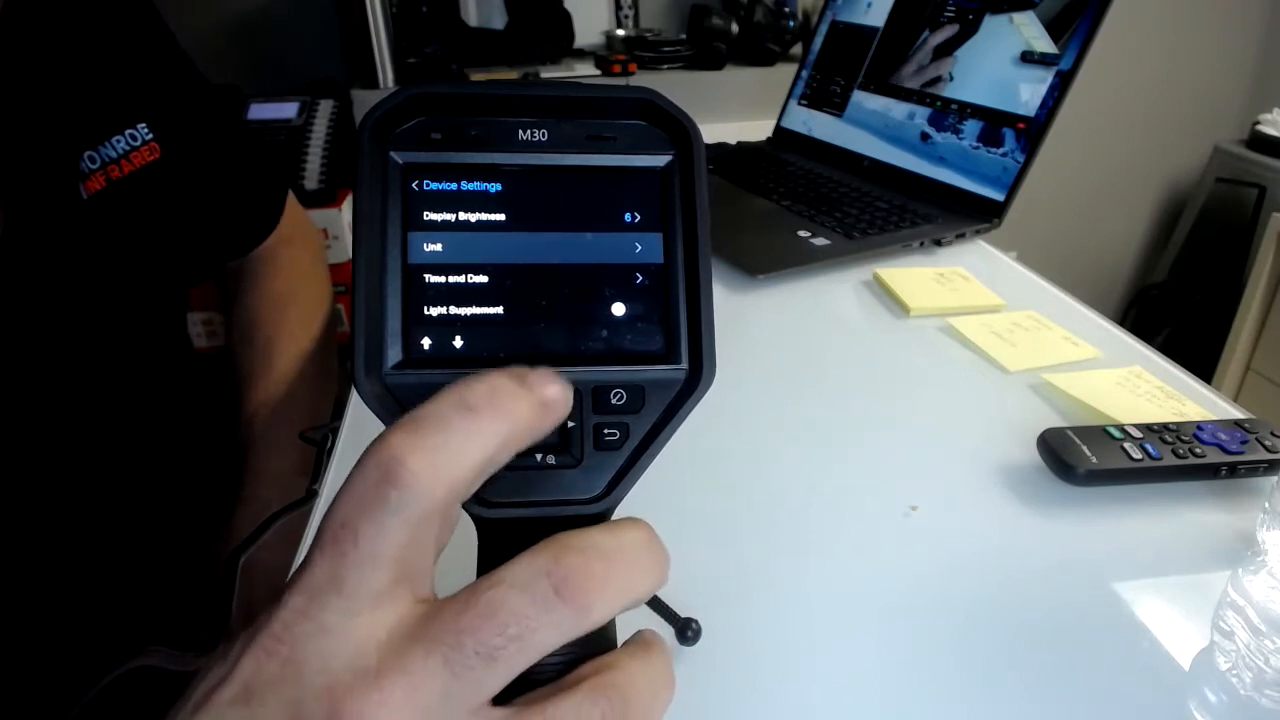
{"action": "left_click", "coordinate": [538, 424]}
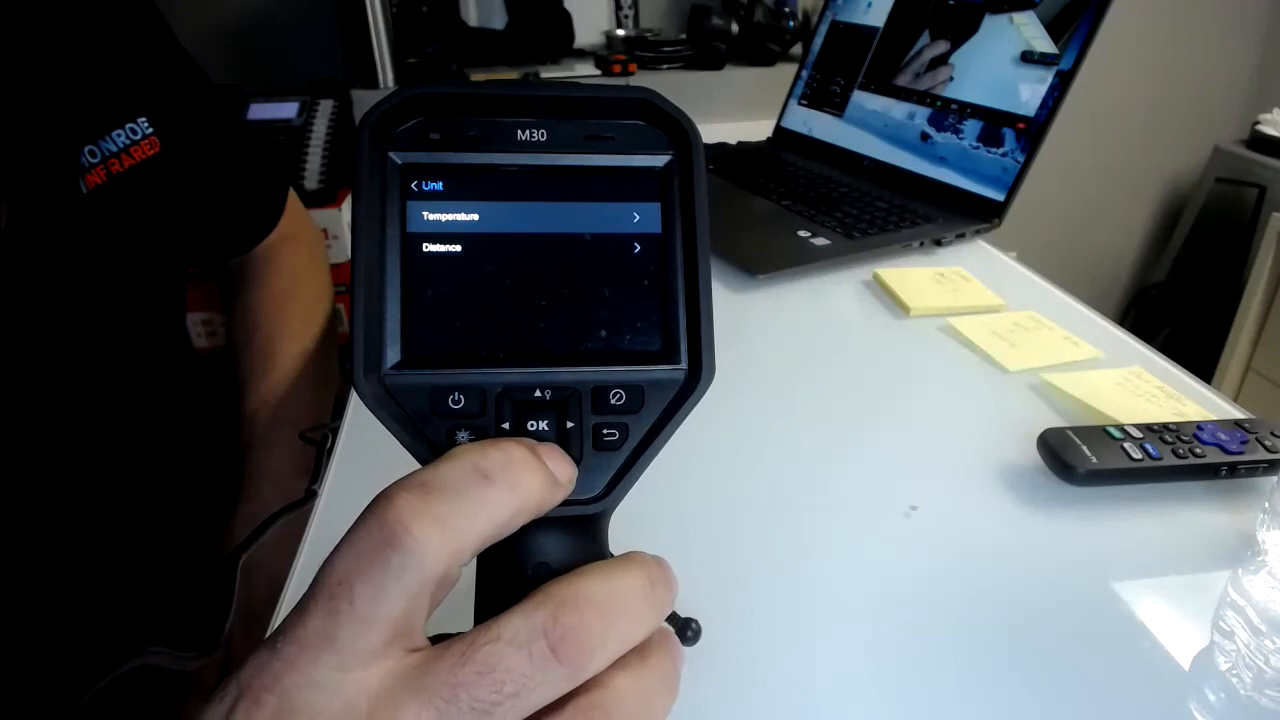
{"action": "left_click", "coordinate": [536, 424]}
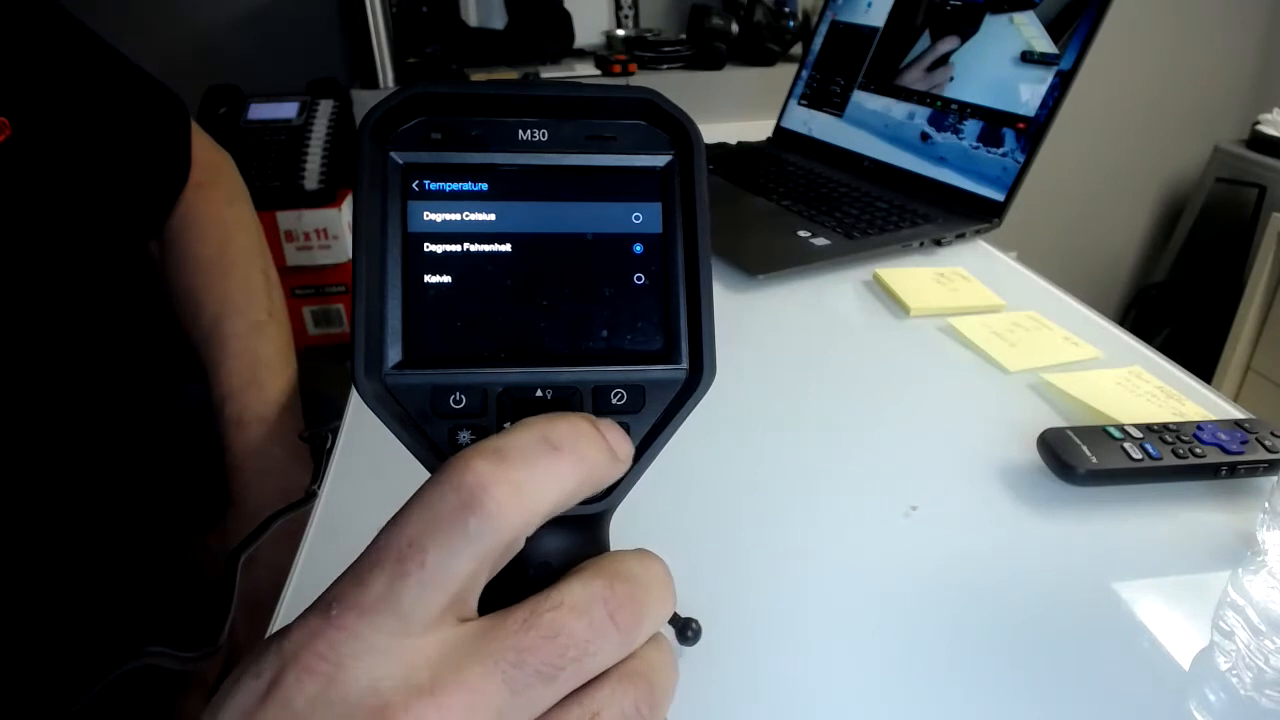
{"action": "left_click", "coordinate": [616, 398]}
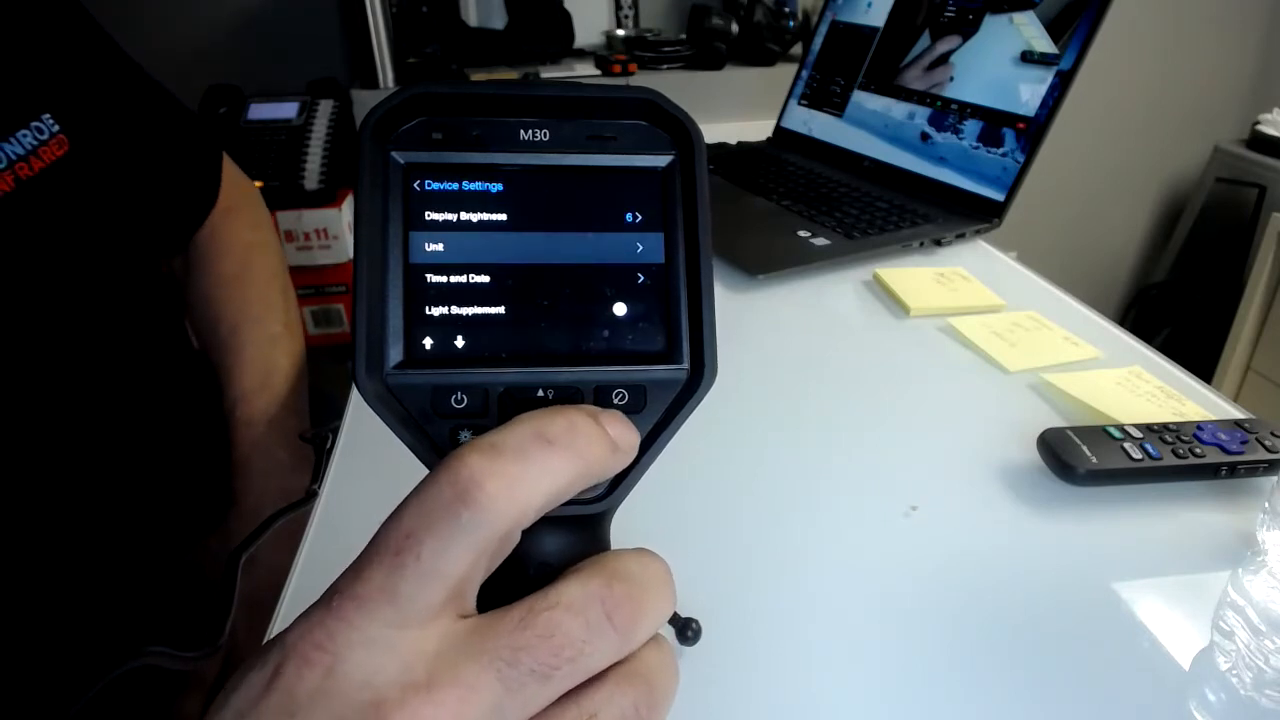
{"action": "left_click", "coordinate": [622, 400]}
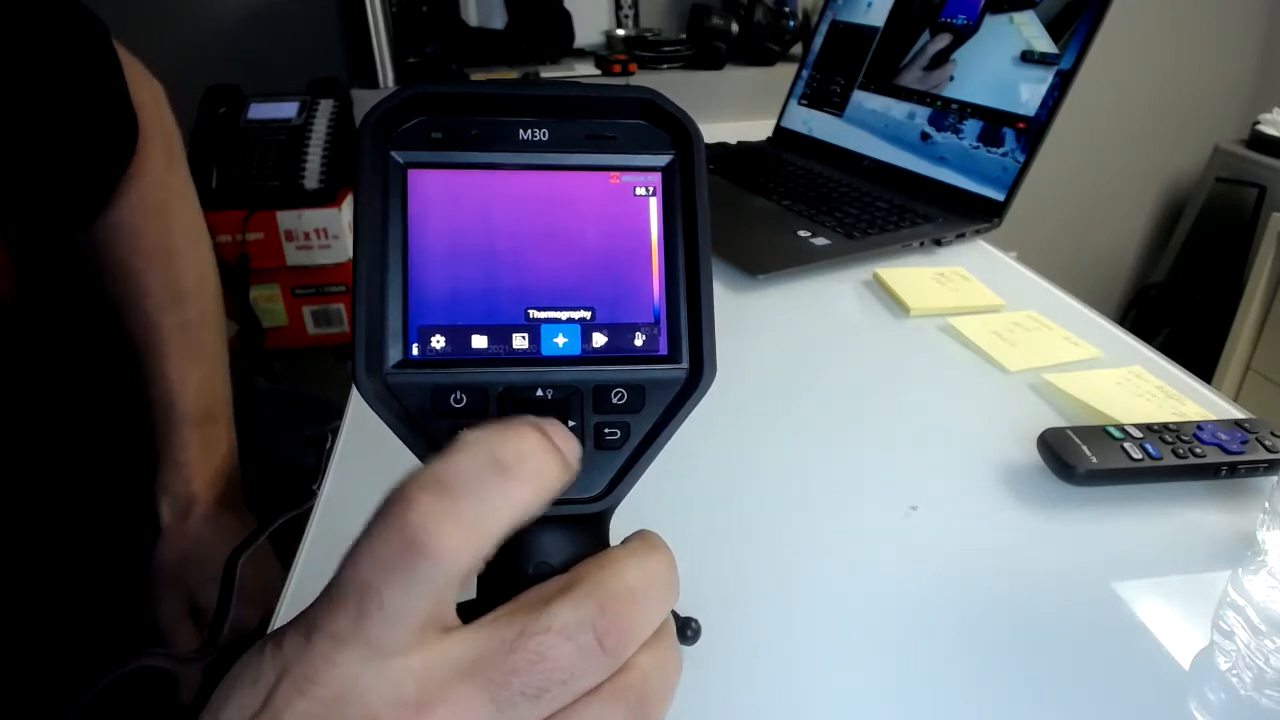
Step: Select the Thermography crosshair icon to show the spot-measurement tool row starting with Clear
{"action": "left_click", "coordinate": [560, 340]}
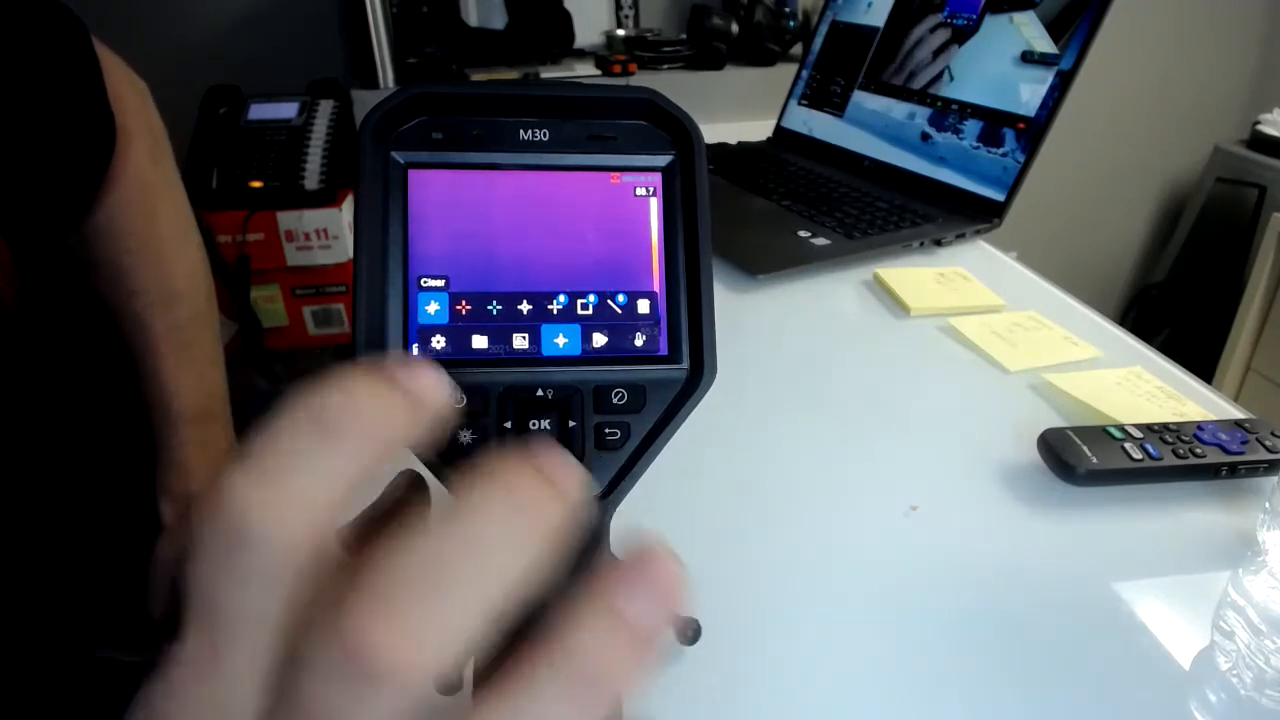